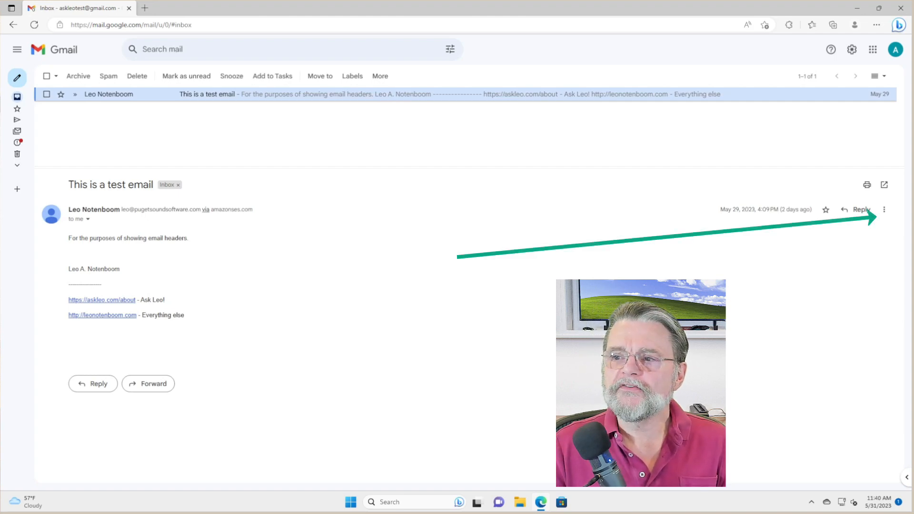
mouse_move(884, 210)
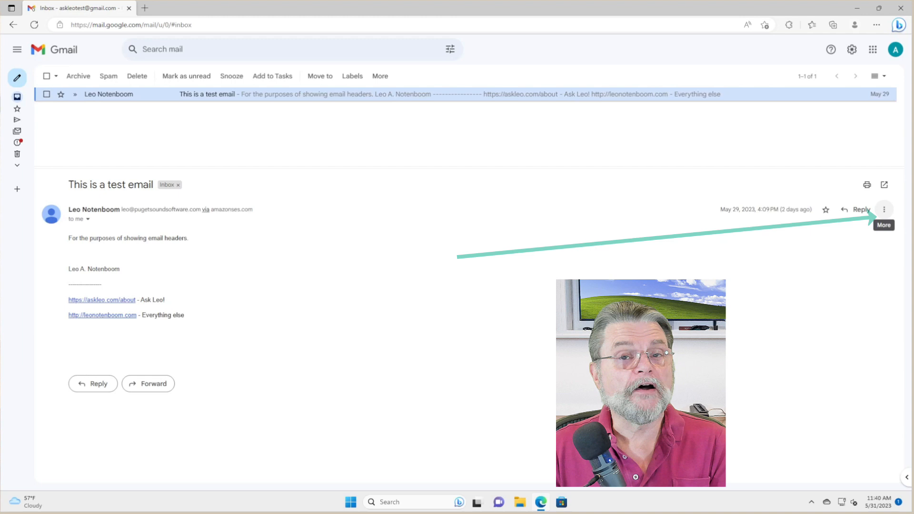
Show the More actions menu beside Reply for the open test email.
left_click(884, 209)
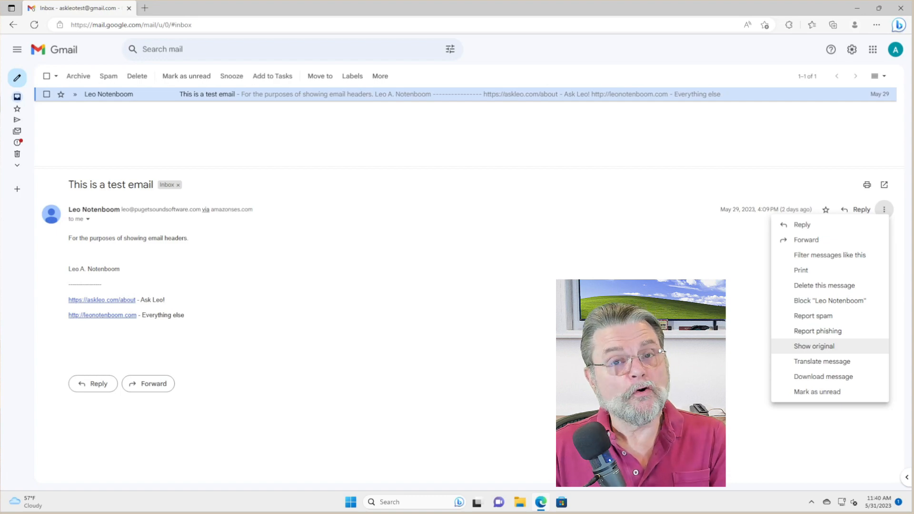
Choose Show original and scroll through the raw headers and body, returning to the top.
left_click(813, 345)
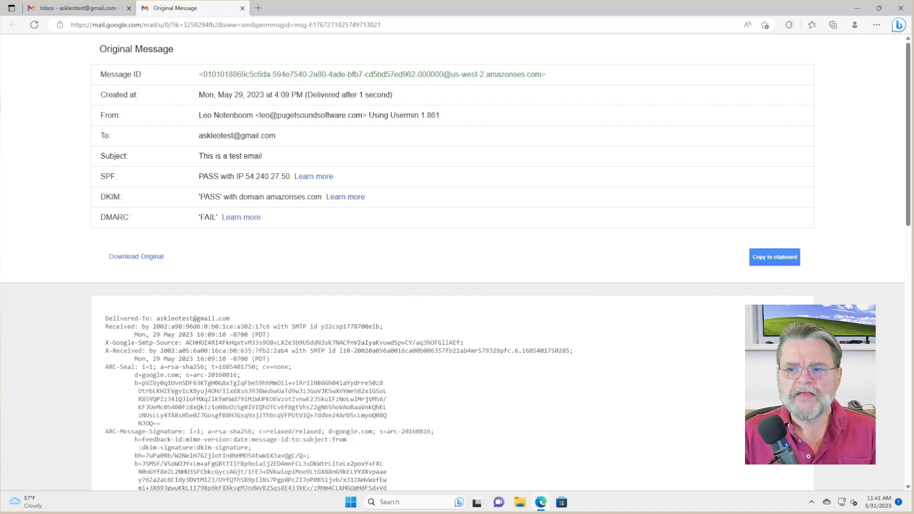
scroll("down", 3)
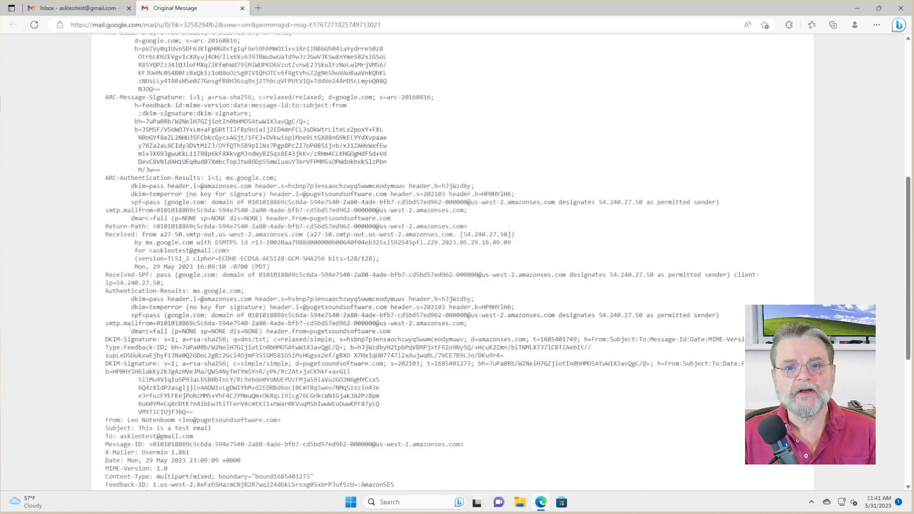
scroll("down", 3)
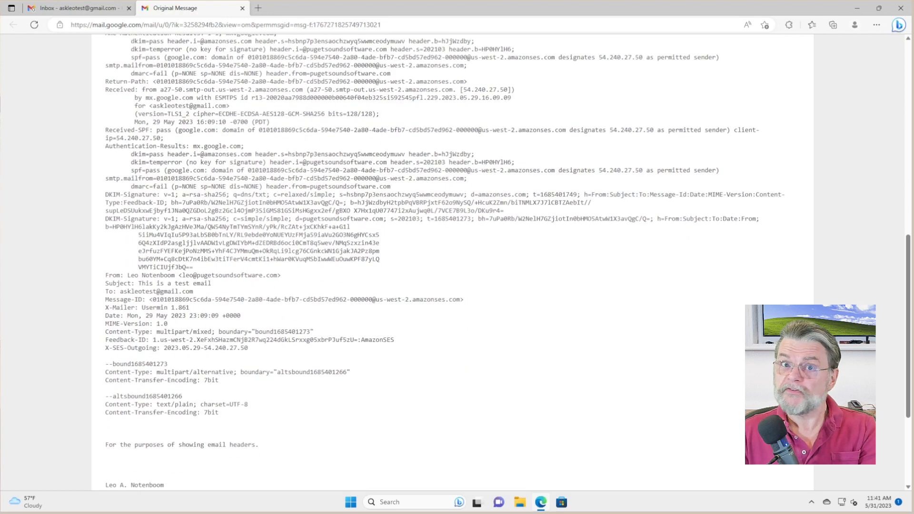
scroll("down", 3)
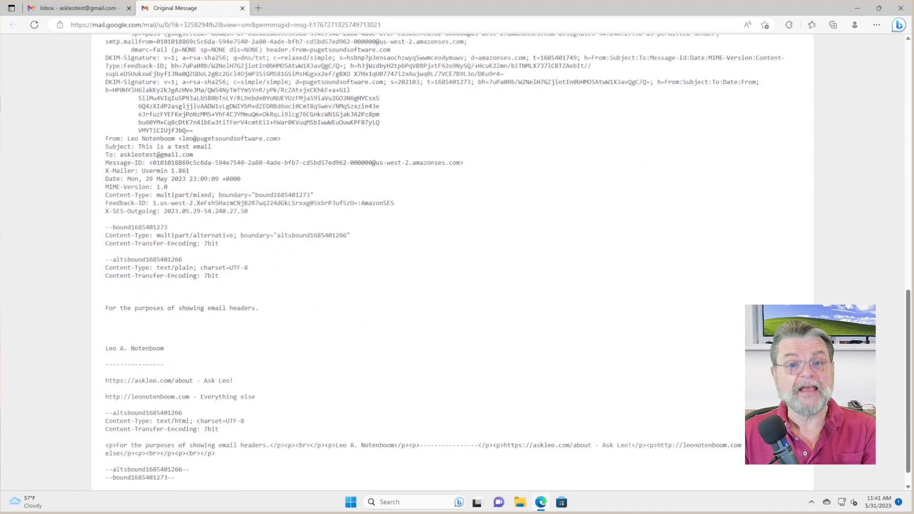
scroll("up", 3)
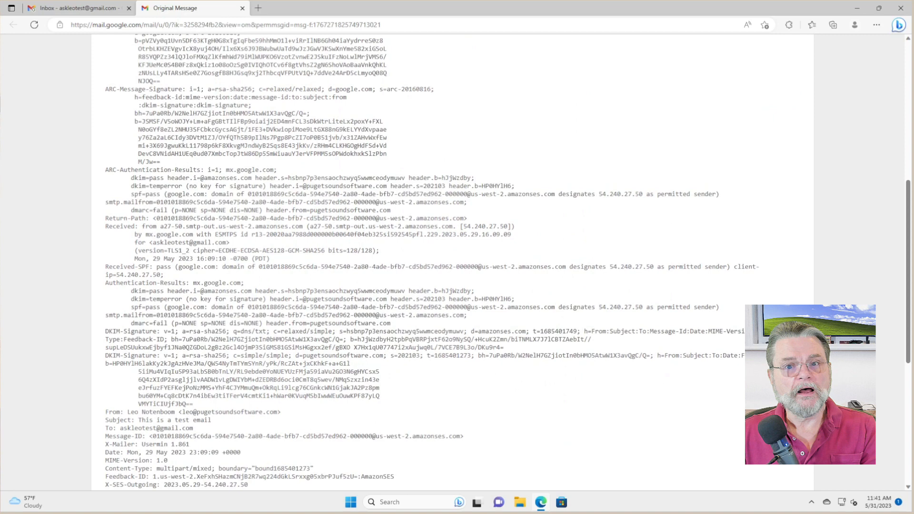
scroll("down", 3)
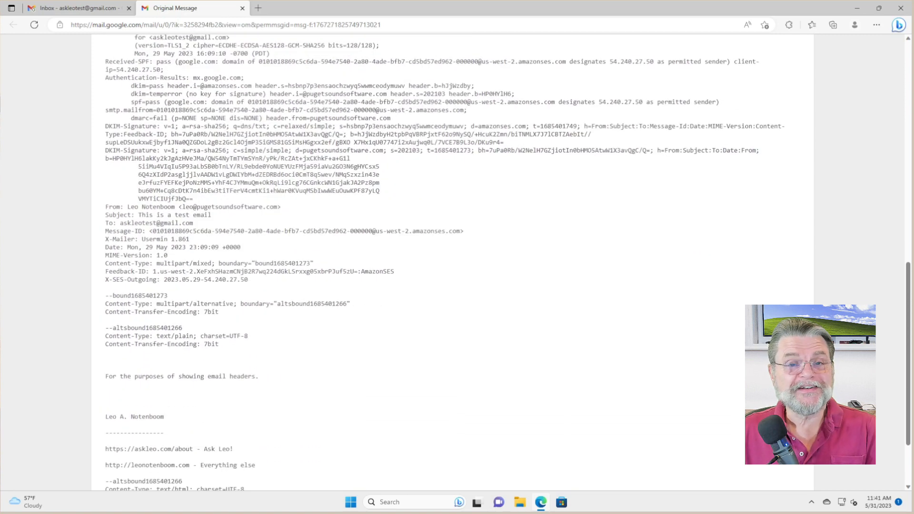
scroll("down", 3)
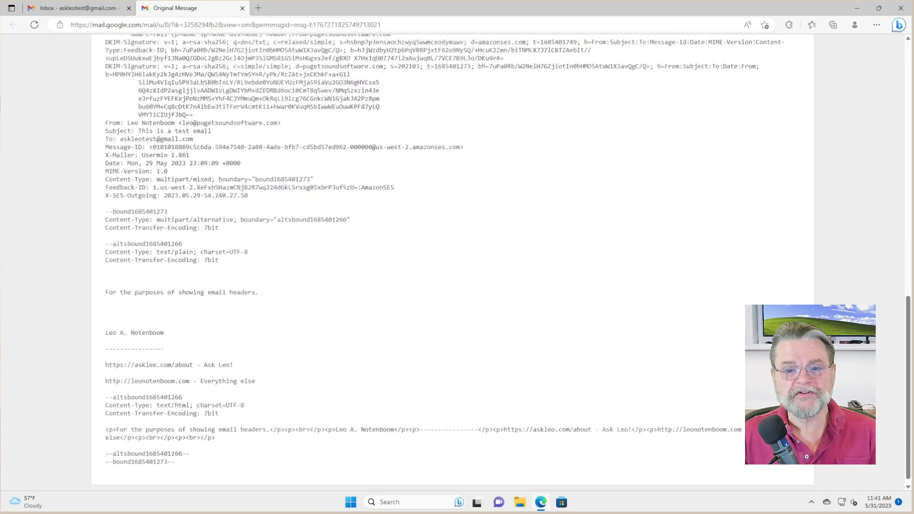
scroll("up", 3)
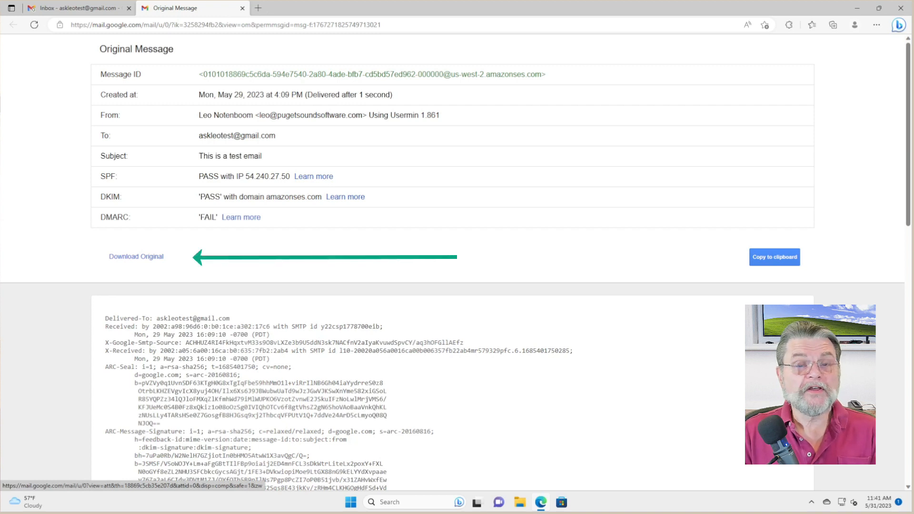
Download Original as an .eml file and Keep it in the browser's download warning.
left_click(137, 257)
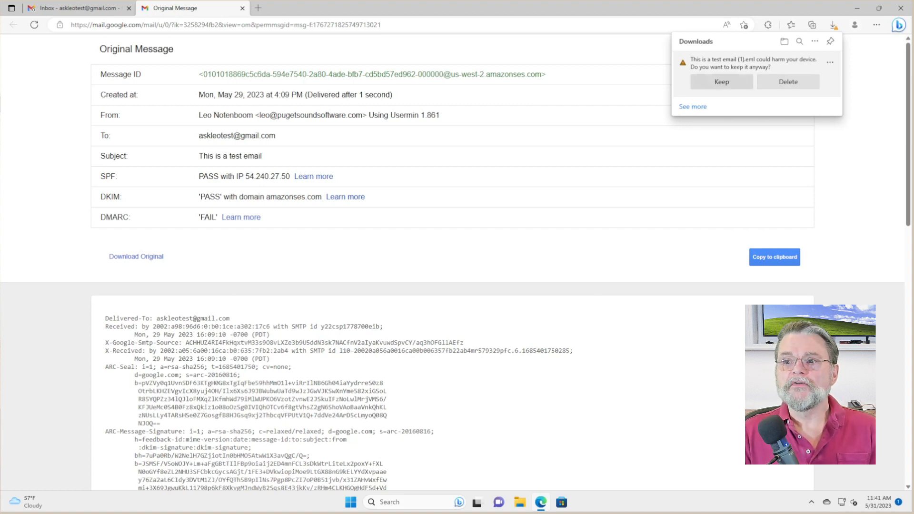
left_click(721, 81)
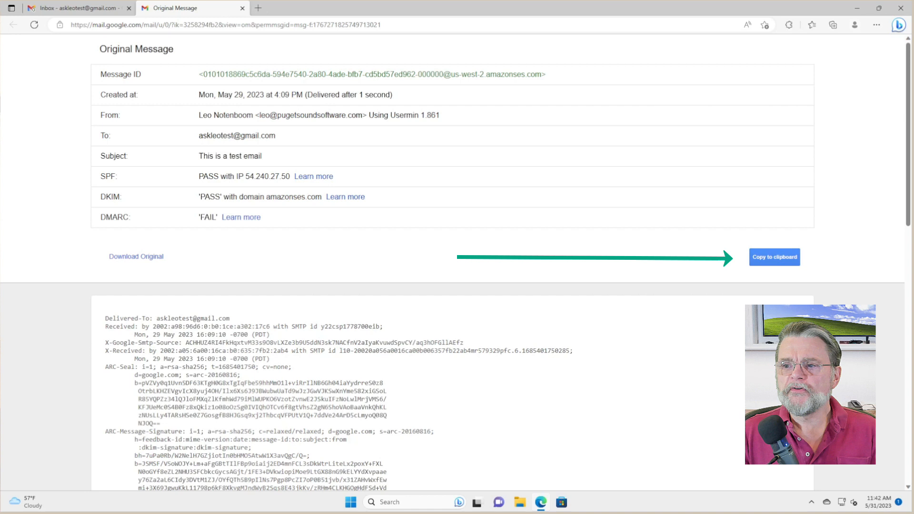
Copy the original message to the clipboard and launch Notepad from the Run box.
left_click(774, 257)
type("notepad")
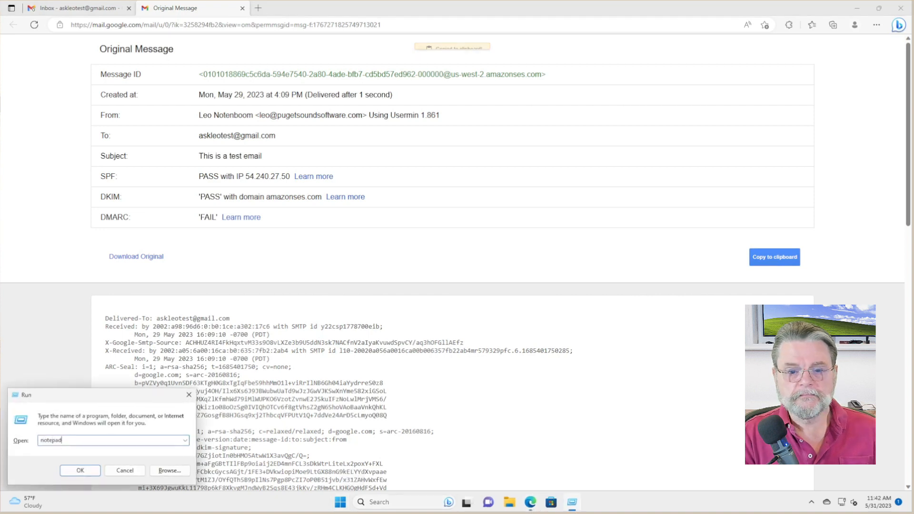
left_click(80, 471)
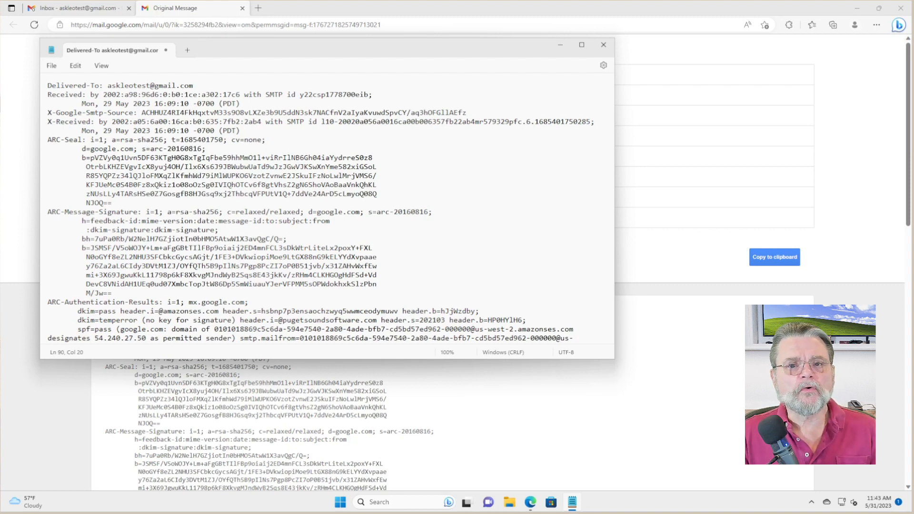
Scroll down the pasted headers in Notepad to the plain-text body line at the end.
scroll("down", 3)
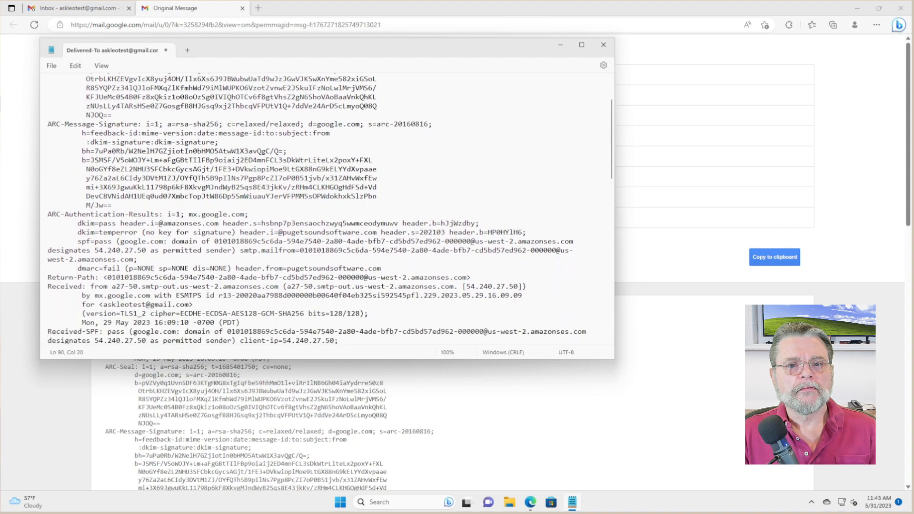
scroll("down", 3)
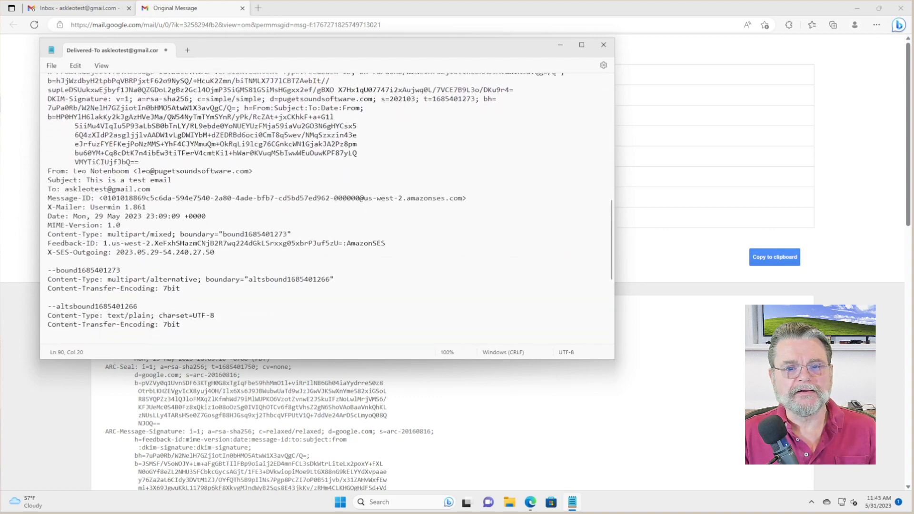
scroll("down", 3)
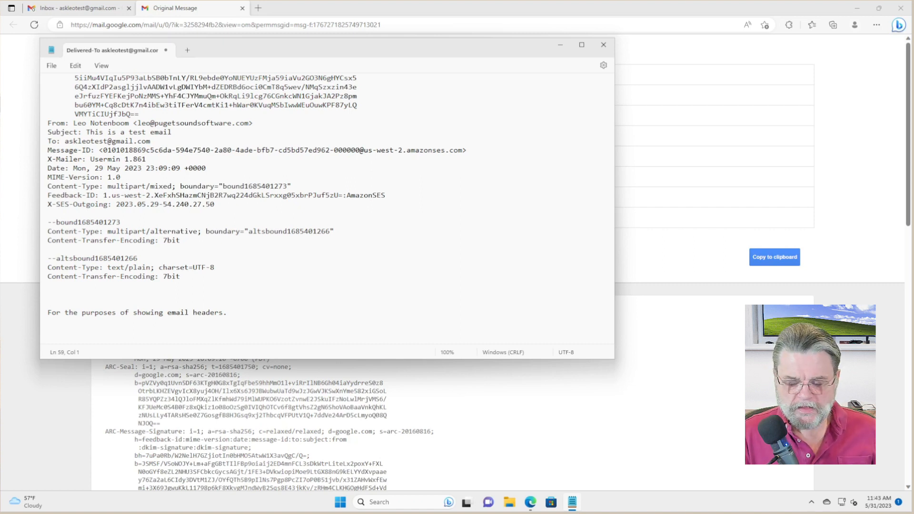
Select all the pasted headers, review them, then close the Notepad window.
key("ctrl+a")
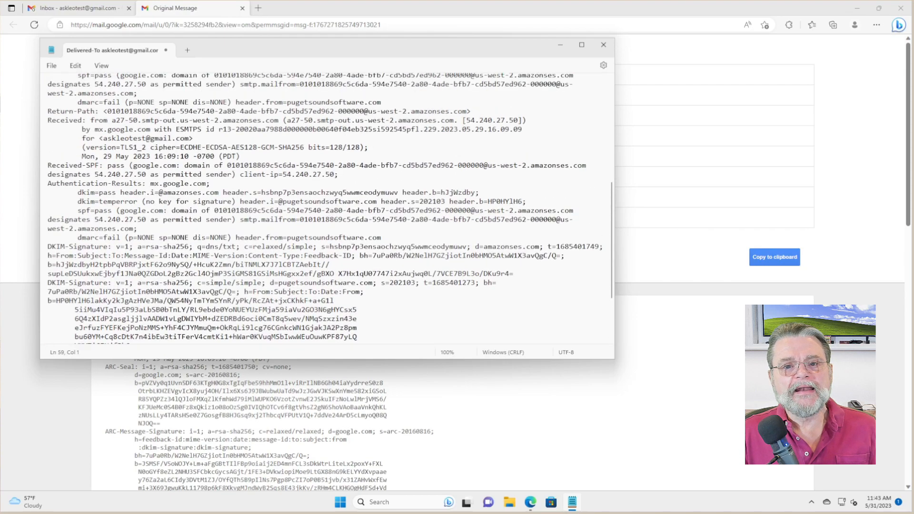
scroll("down", 3)
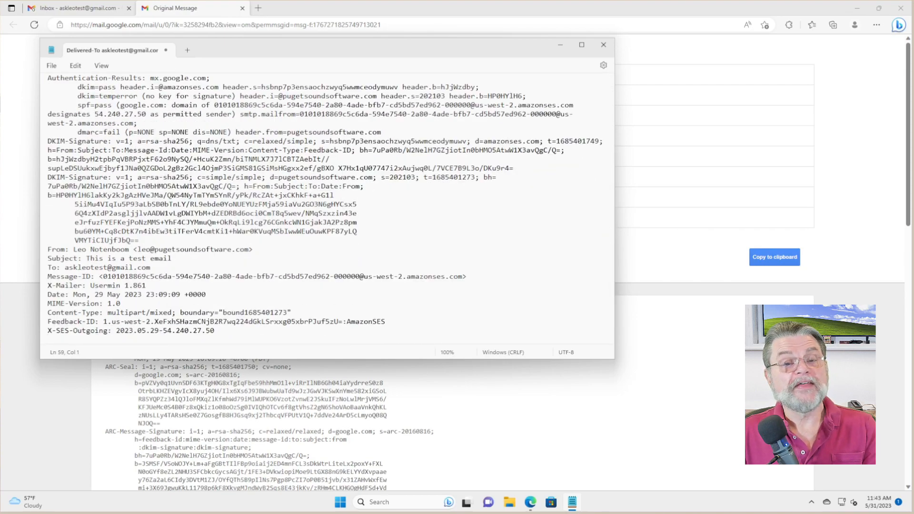
scroll("up", 3)
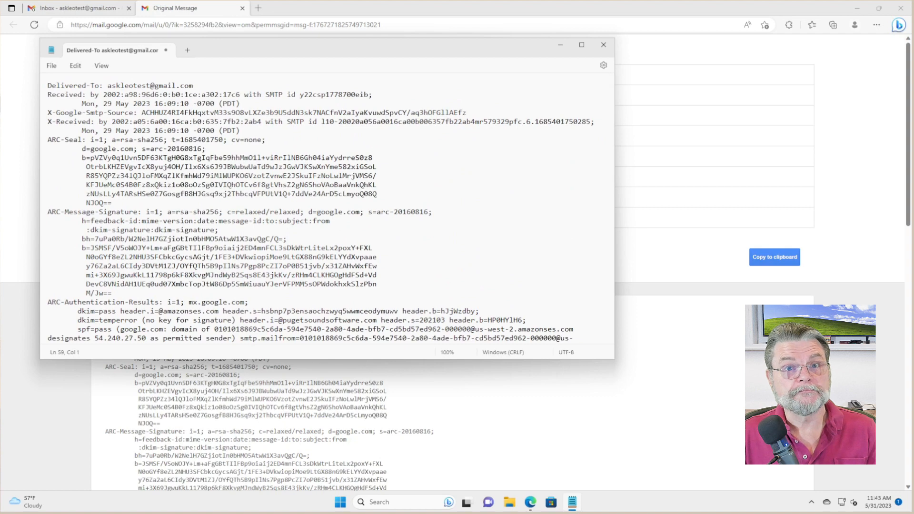
mouse_move(603, 45)
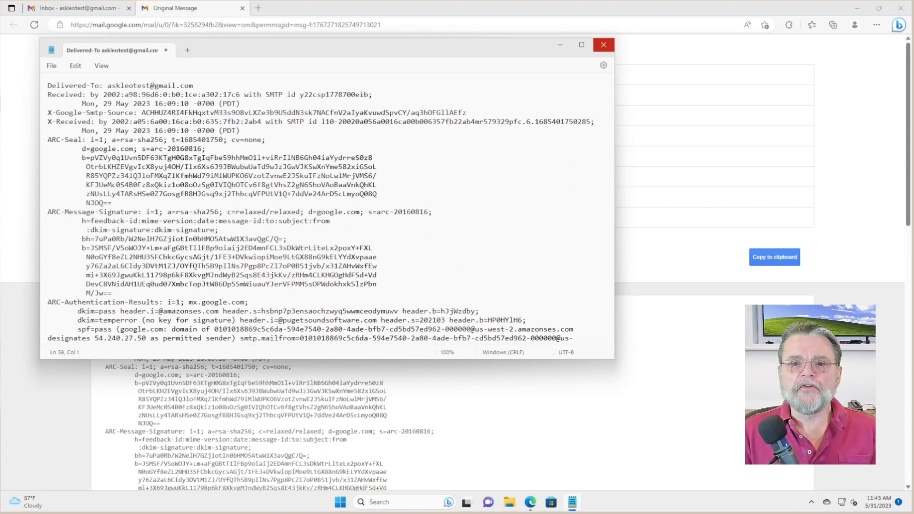
left_click(604, 44)
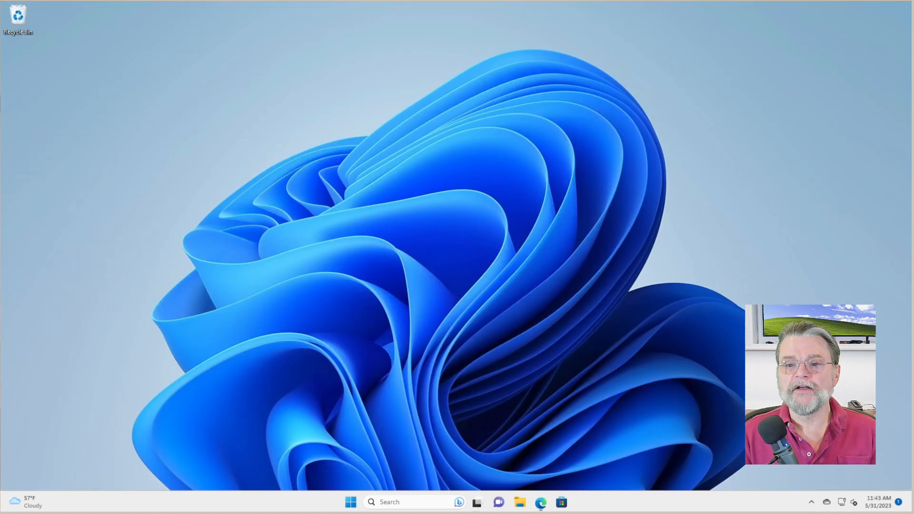
Browse to the Downloads folder in File Explorer to locate today's test email .eml.
left_click(519, 501)
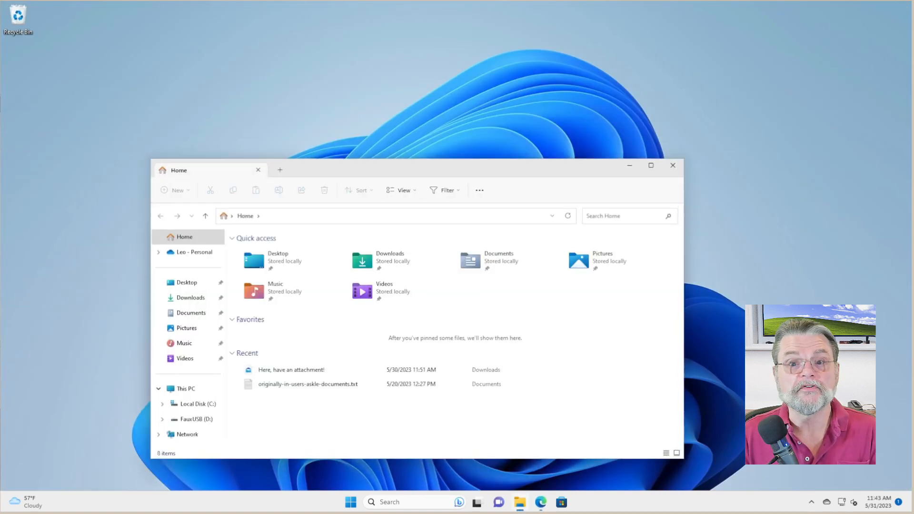
left_click(191, 297)
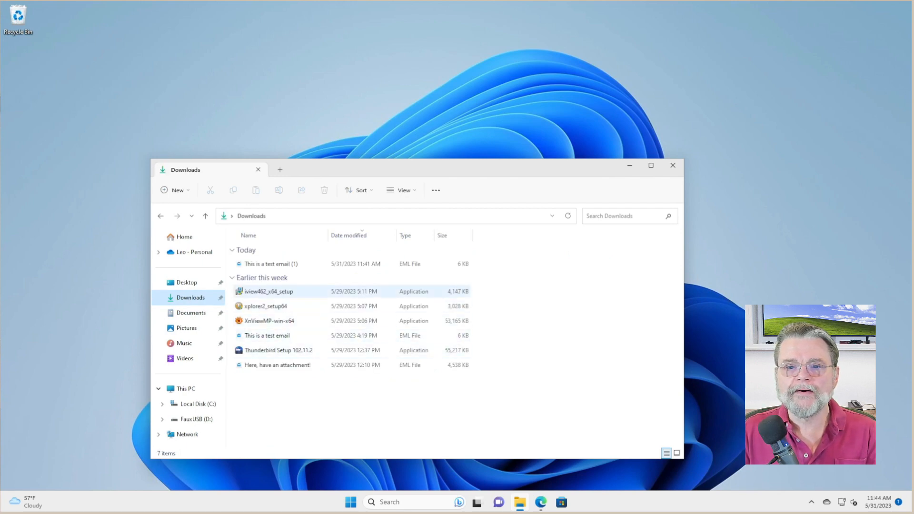
mouse_move(271, 264)
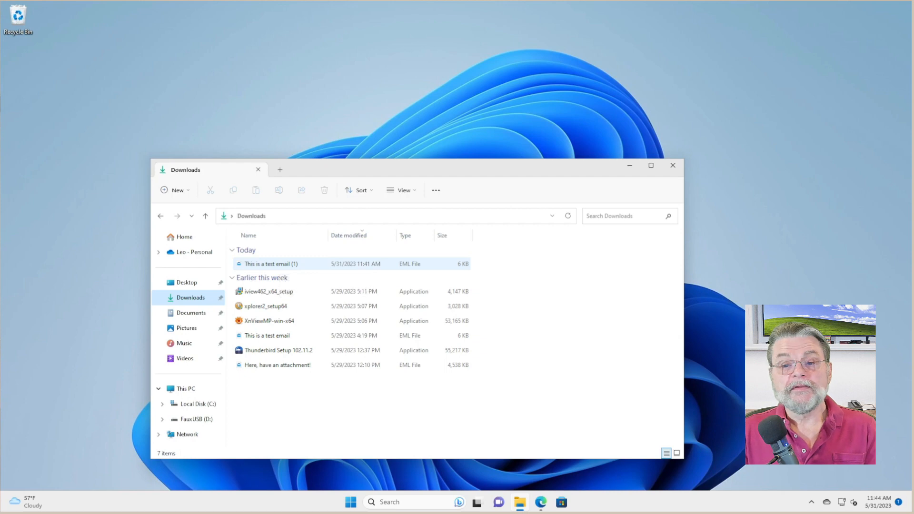
mouse_move(270, 264)
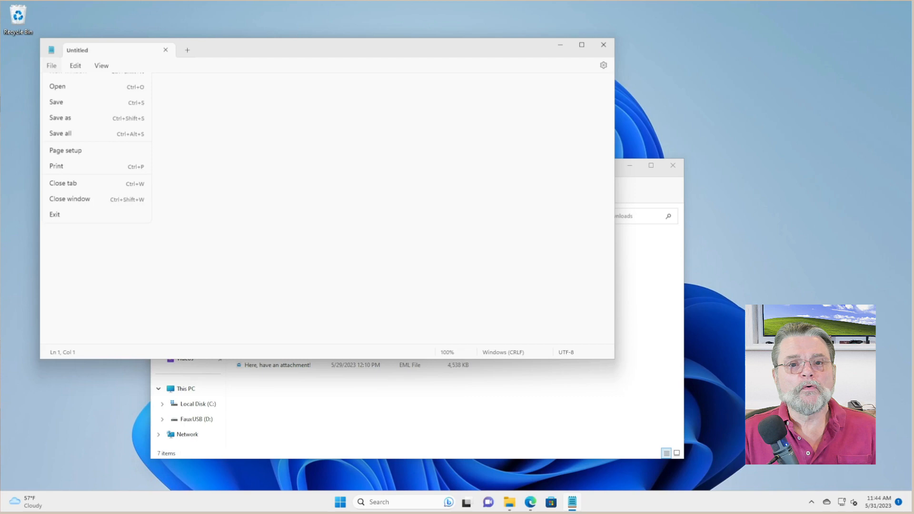
Open 'This is a test email (1)' from Downloads with file type All files and scroll its headers.
left_click(57, 86)
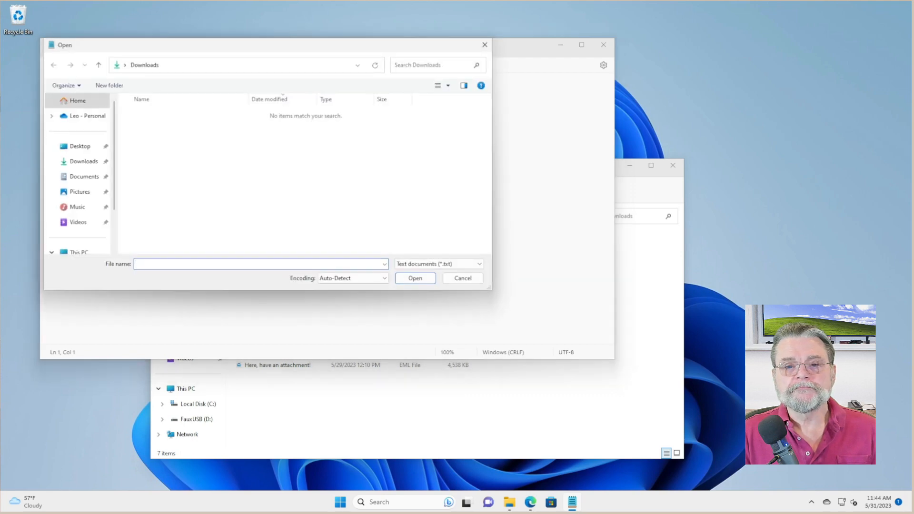
left_click(84, 162)
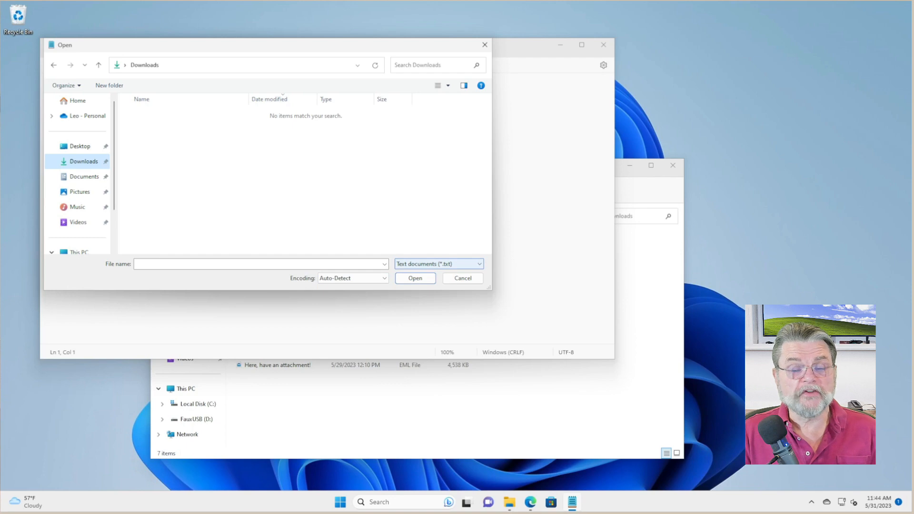
left_click(438, 264)
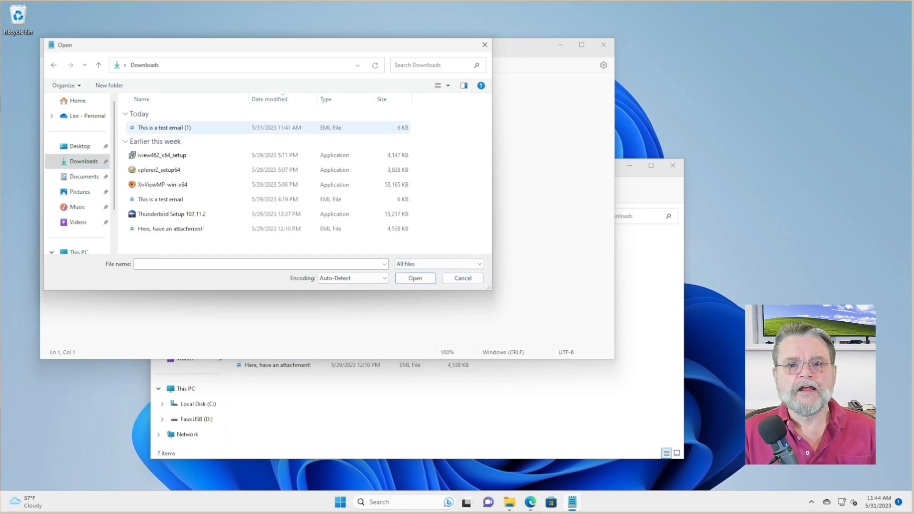
left_click(164, 127)
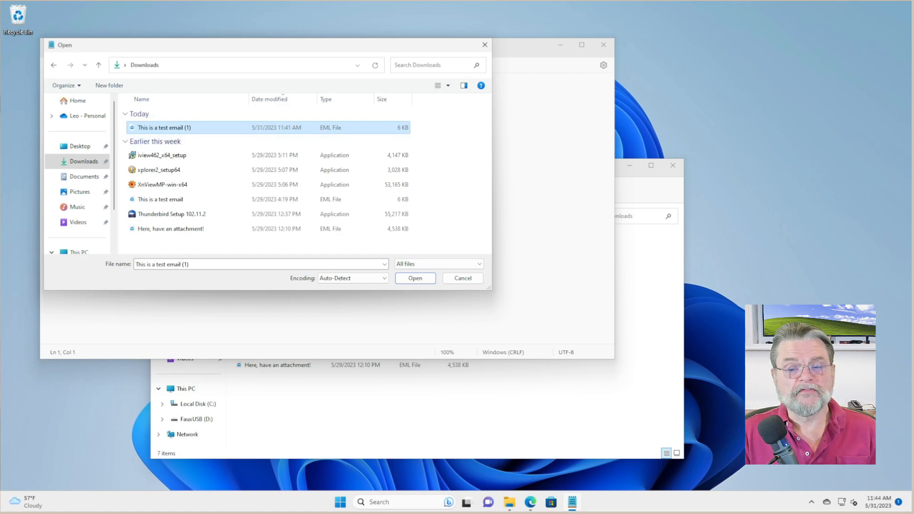
left_click(415, 278)
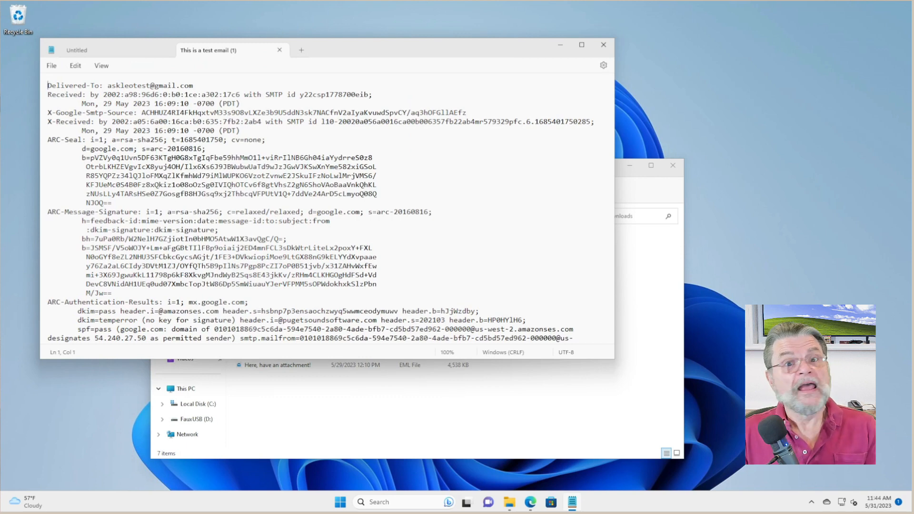
scroll("down", 3)
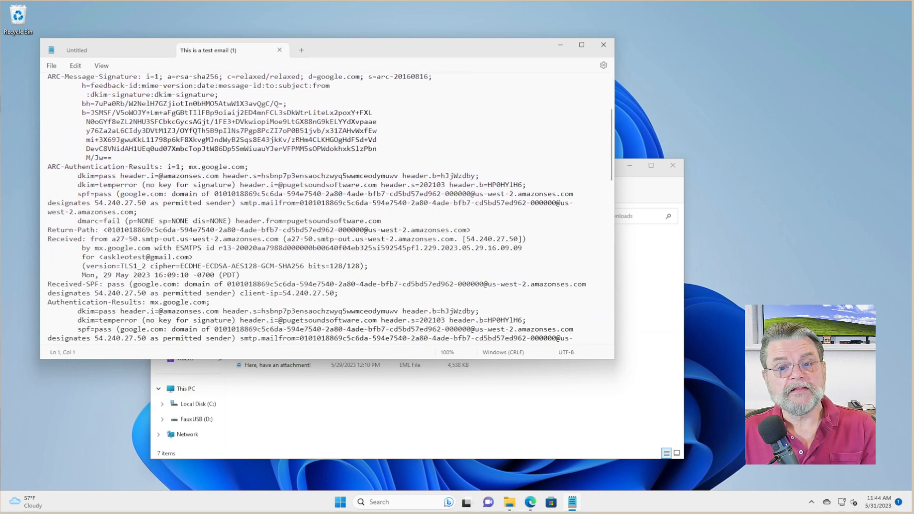